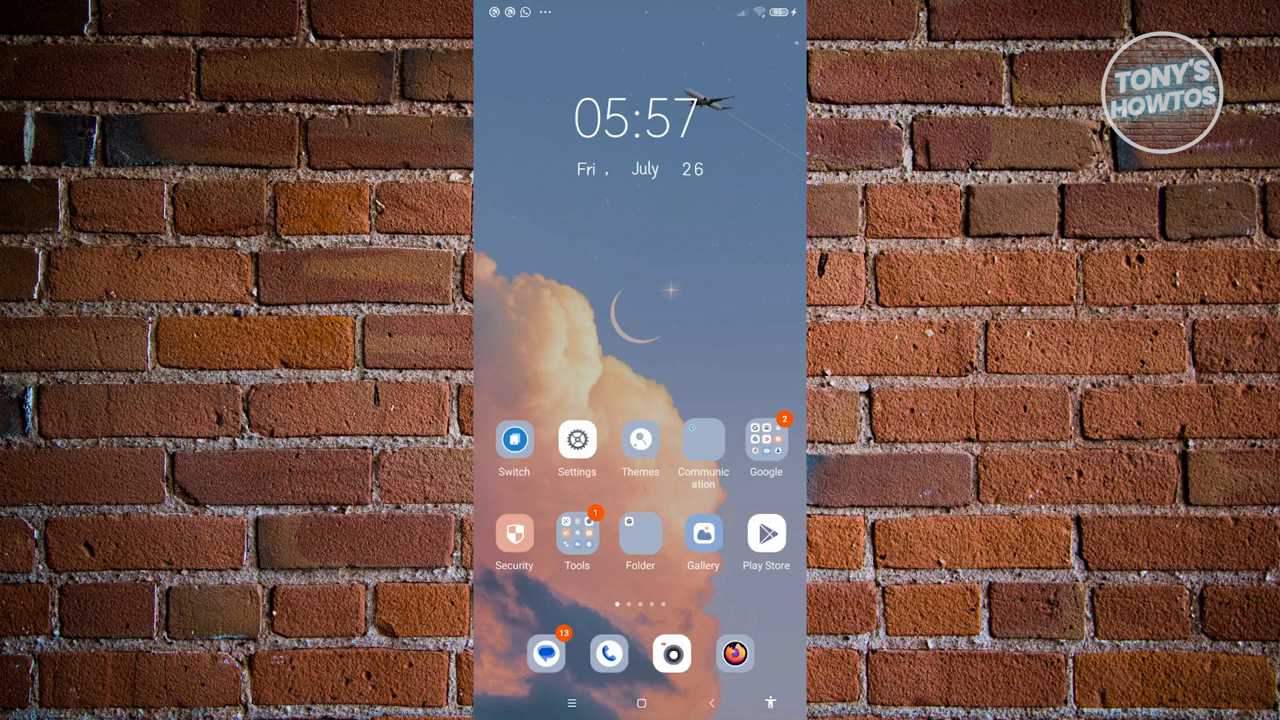
Launch Settings from the home screen and scroll the list until the Apps category is visible.
{"action": "left_click", "coordinate": [576, 440]}
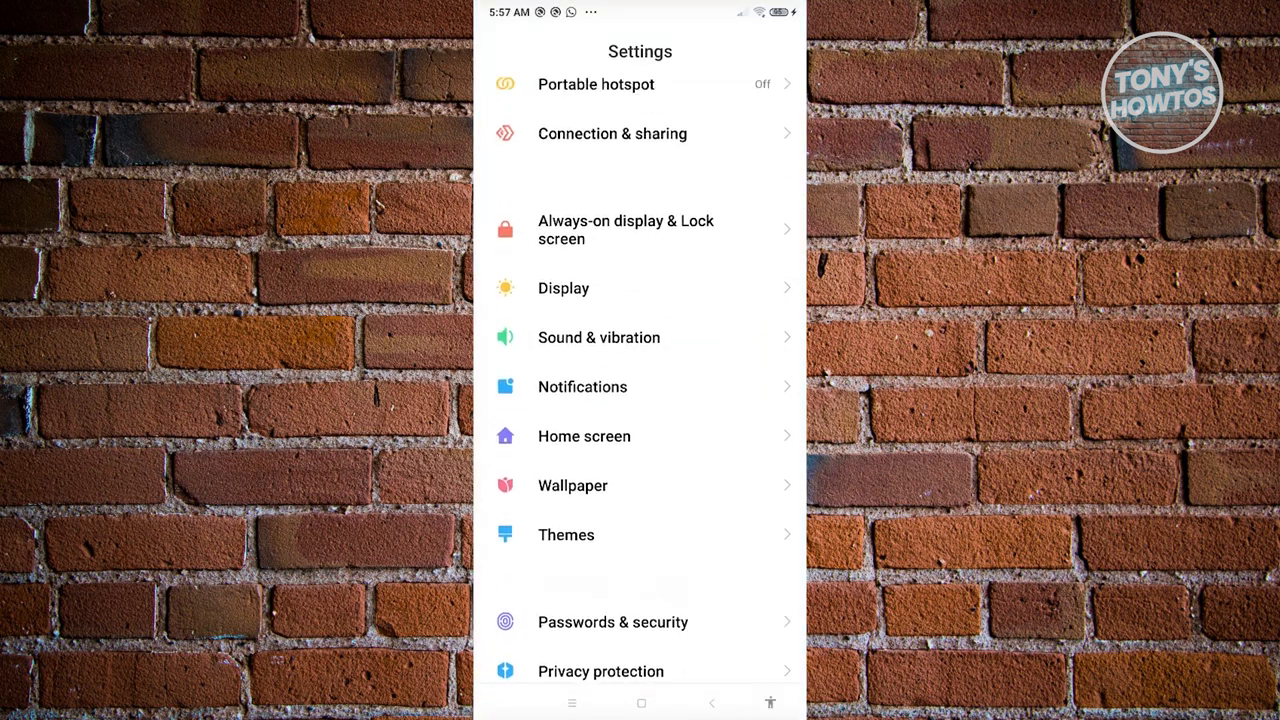
{"action": "scroll", "scroll_direction": "up", "scroll_amount": 3}
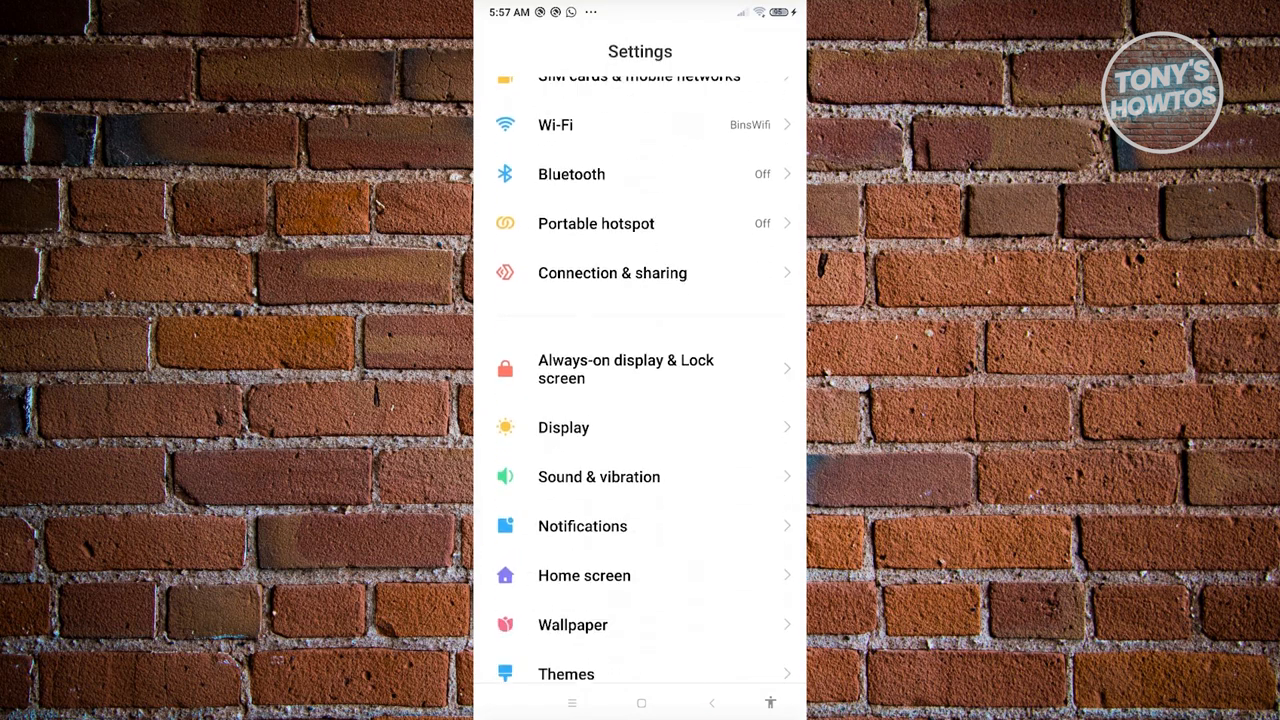
{"action": "scroll", "scroll_direction": "down", "scroll_amount": 3}
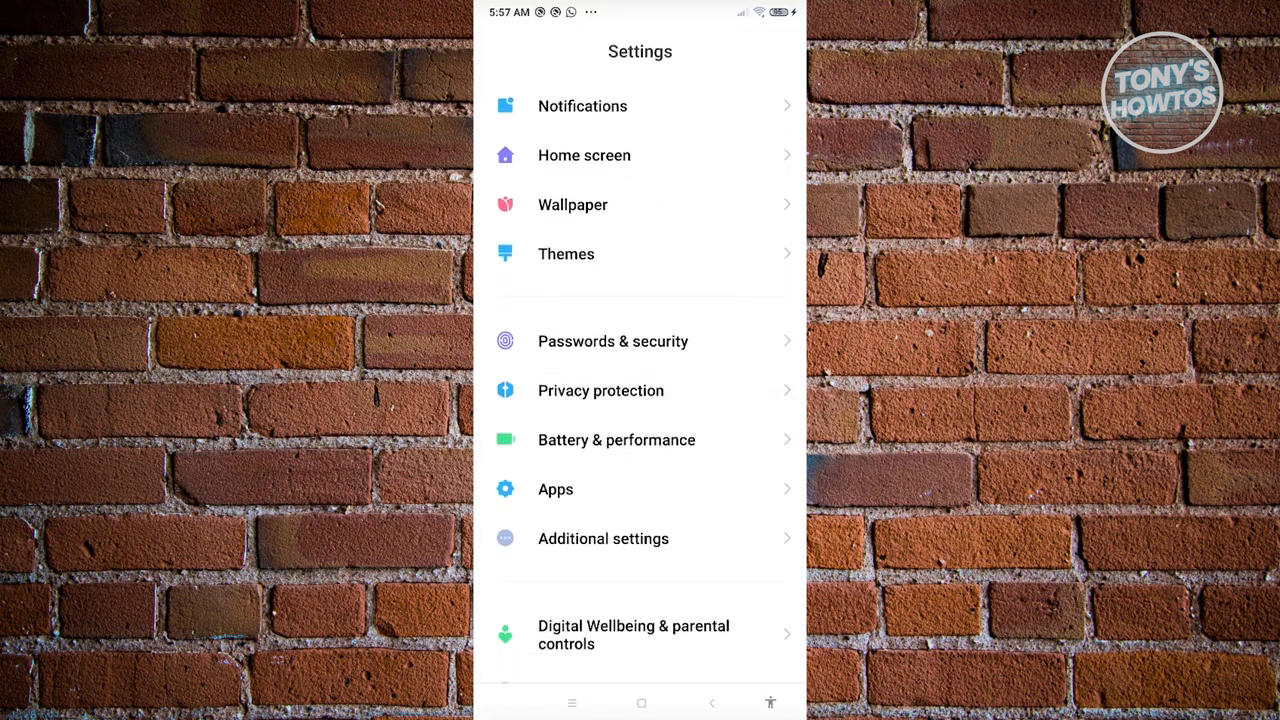
Enter the Apps section showing Manage apps, Dual apps, Permissions and App lock.
{"action": "left_click", "coordinate": [555, 489]}
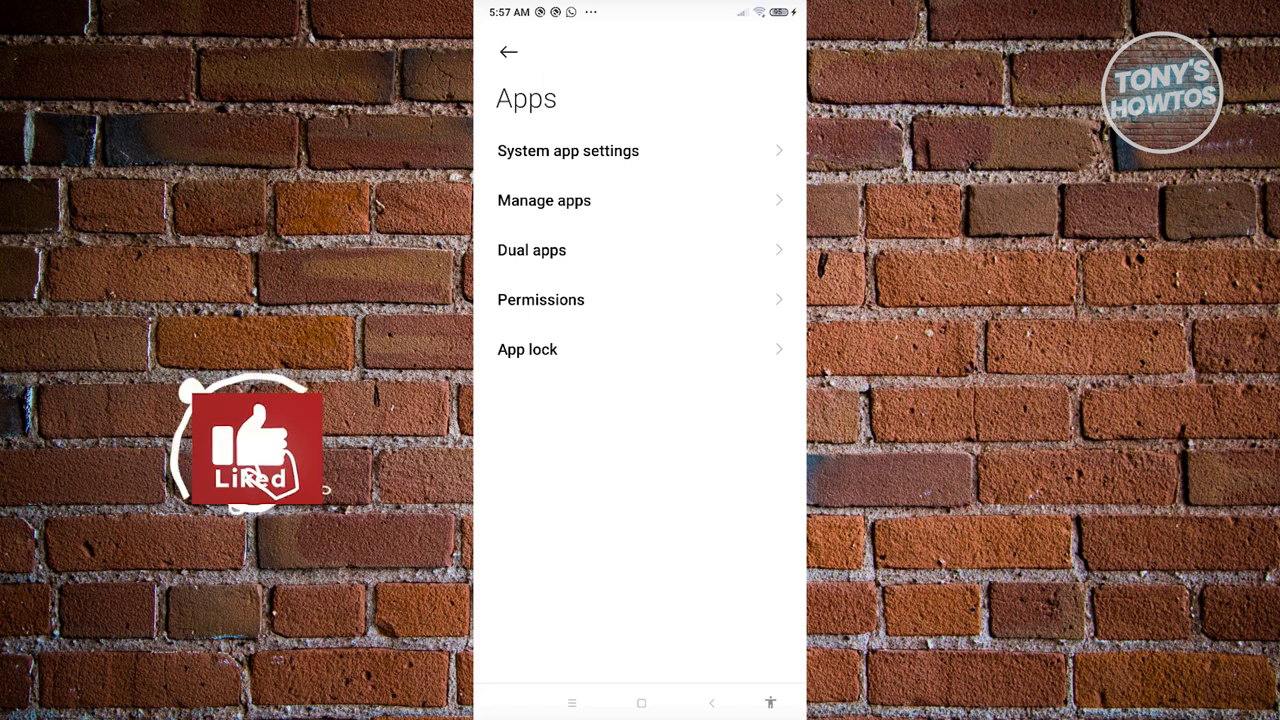
Go to Dual apps and browse the supported list (WhatsApp and others) to locate CapCut.
{"action": "left_click", "coordinate": [531, 250]}
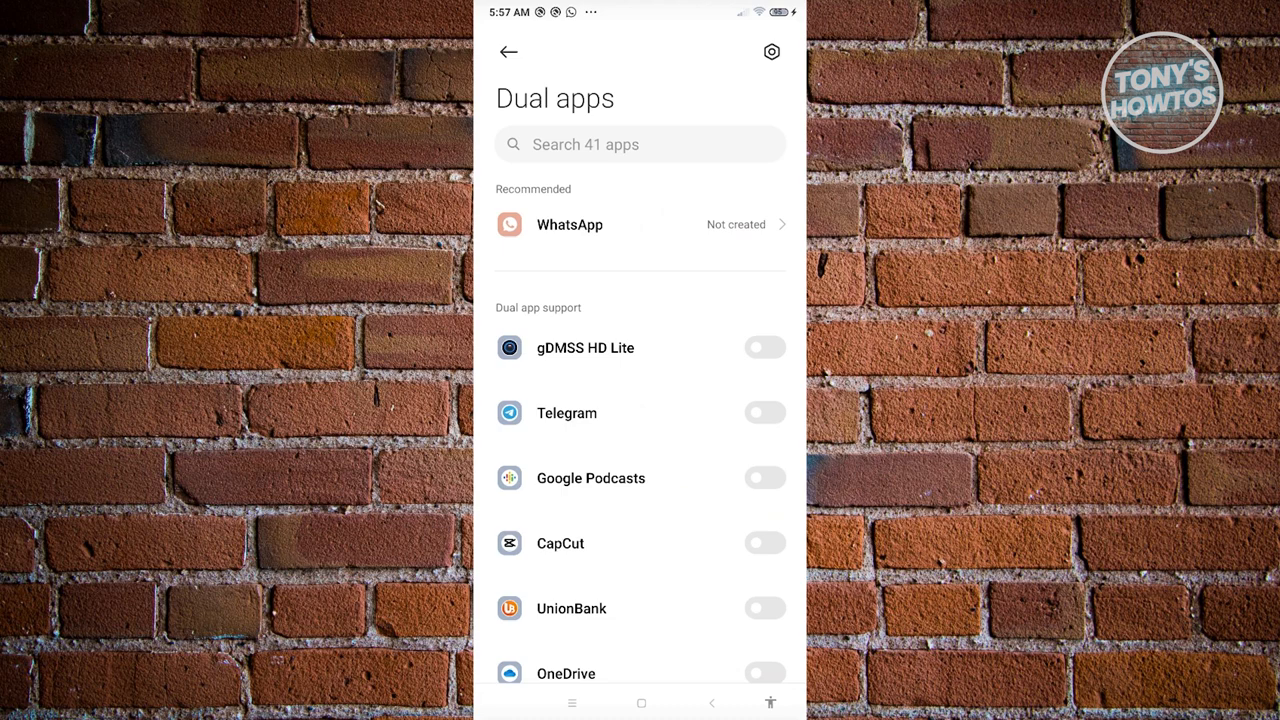
{"action": "scroll", "scroll_direction": "down", "scroll_amount": 3}
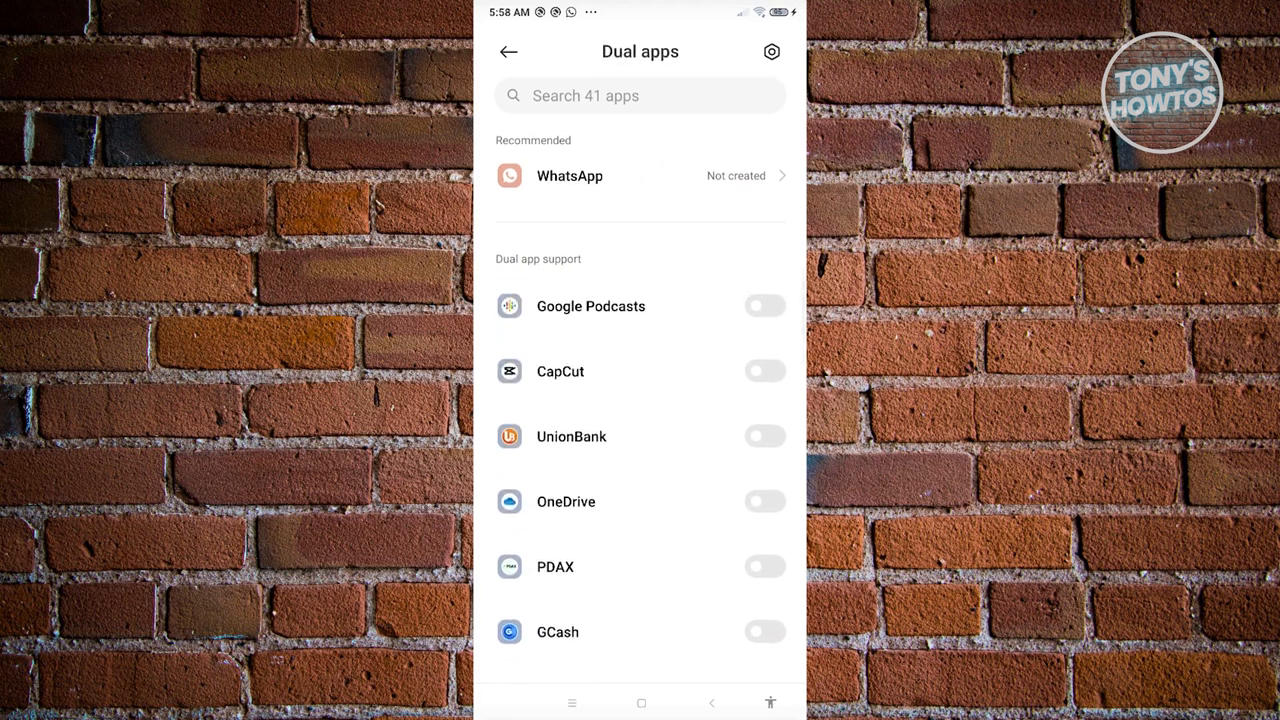
{"action": "scroll", "scroll_direction": "up", "scroll_amount": 3}
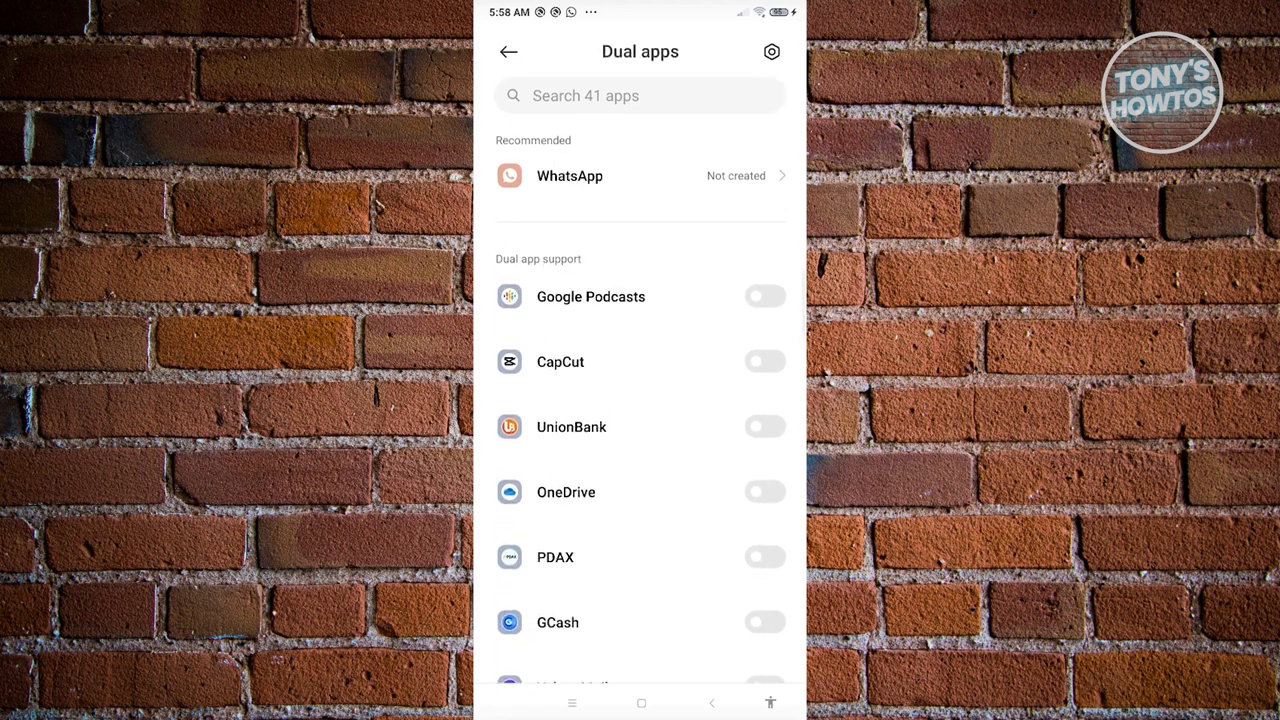
{"action": "scroll", "scroll_direction": "down", "scroll_amount": 3}
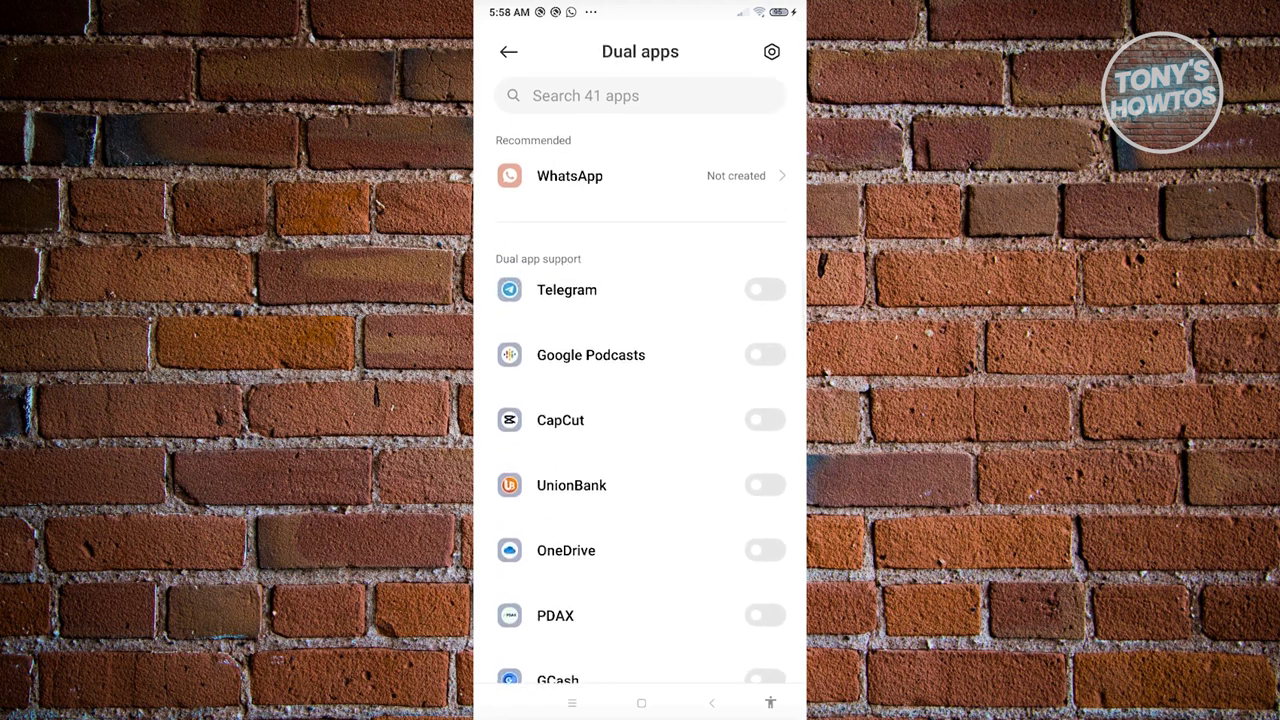
{"action": "scroll", "scroll_direction": "up", "scroll_amount": 3}
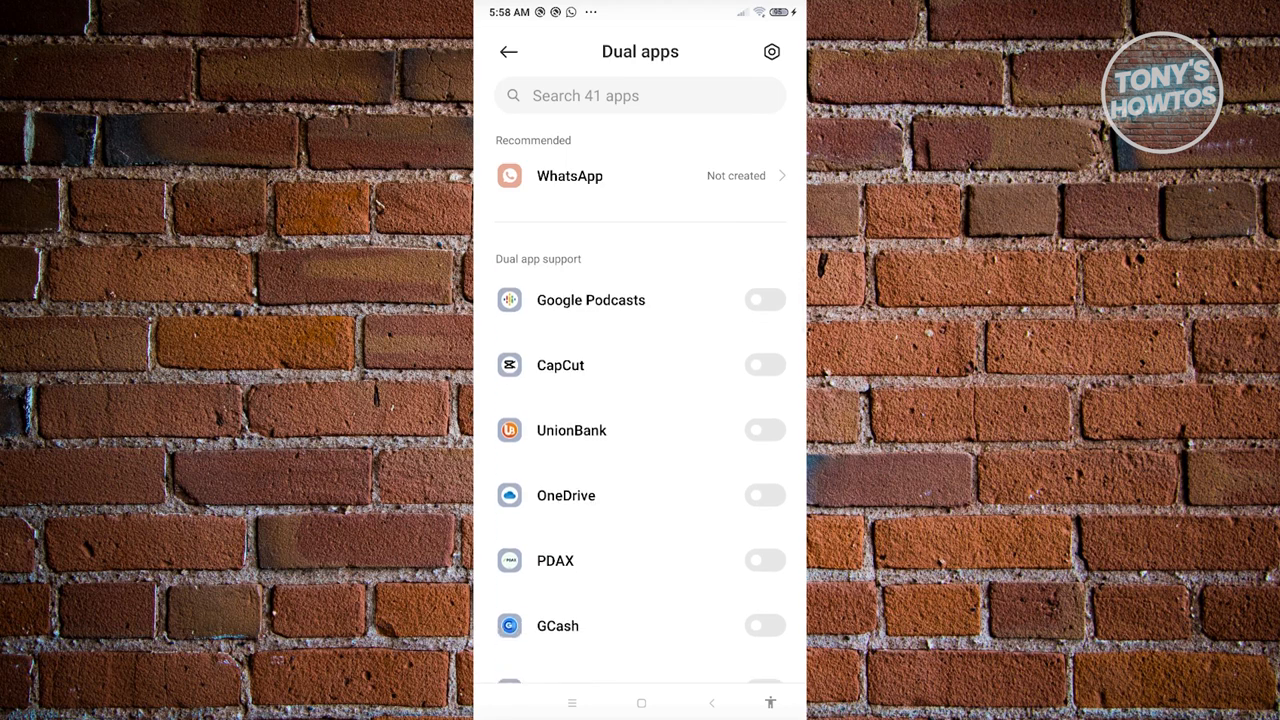
{"action": "left_click", "coordinate": [764, 300]}
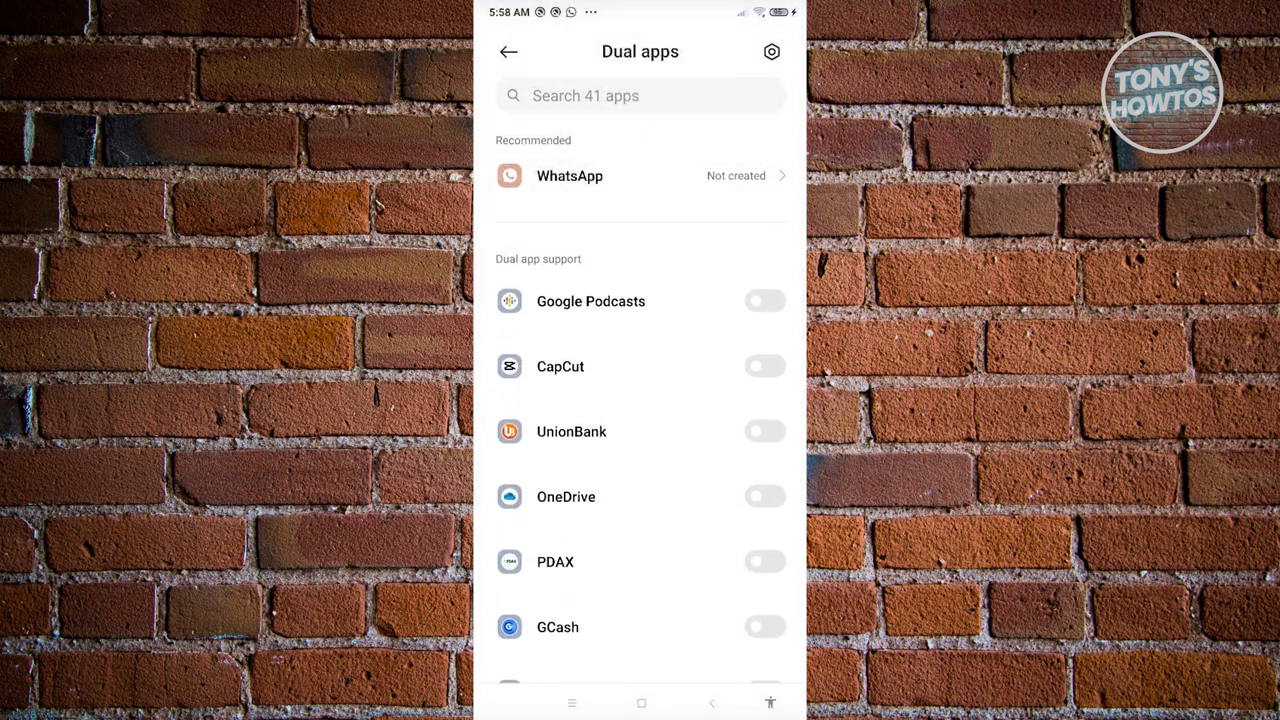
Switch on CapCut's dual app toggle so a second CapCut icon is added to the home screen.
{"action": "left_click", "coordinate": [765, 301]}
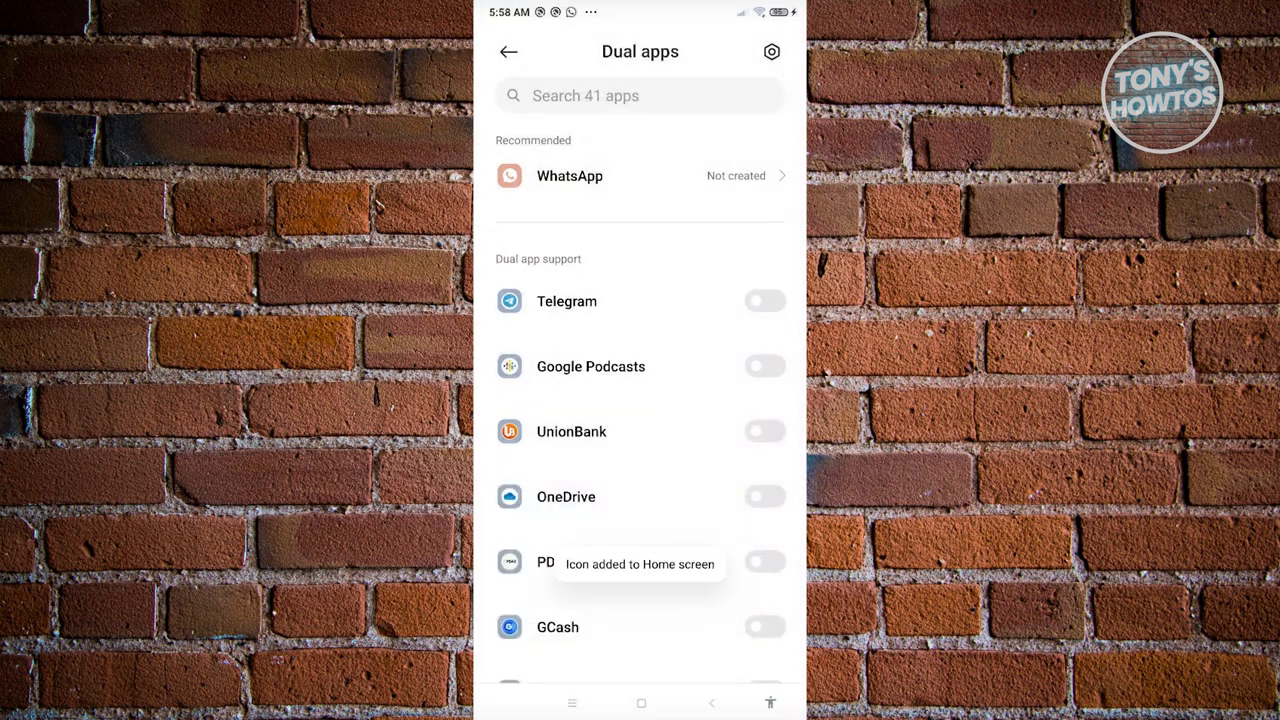
{"action": "scroll", "scroll_direction": "down", "scroll_amount": 3}
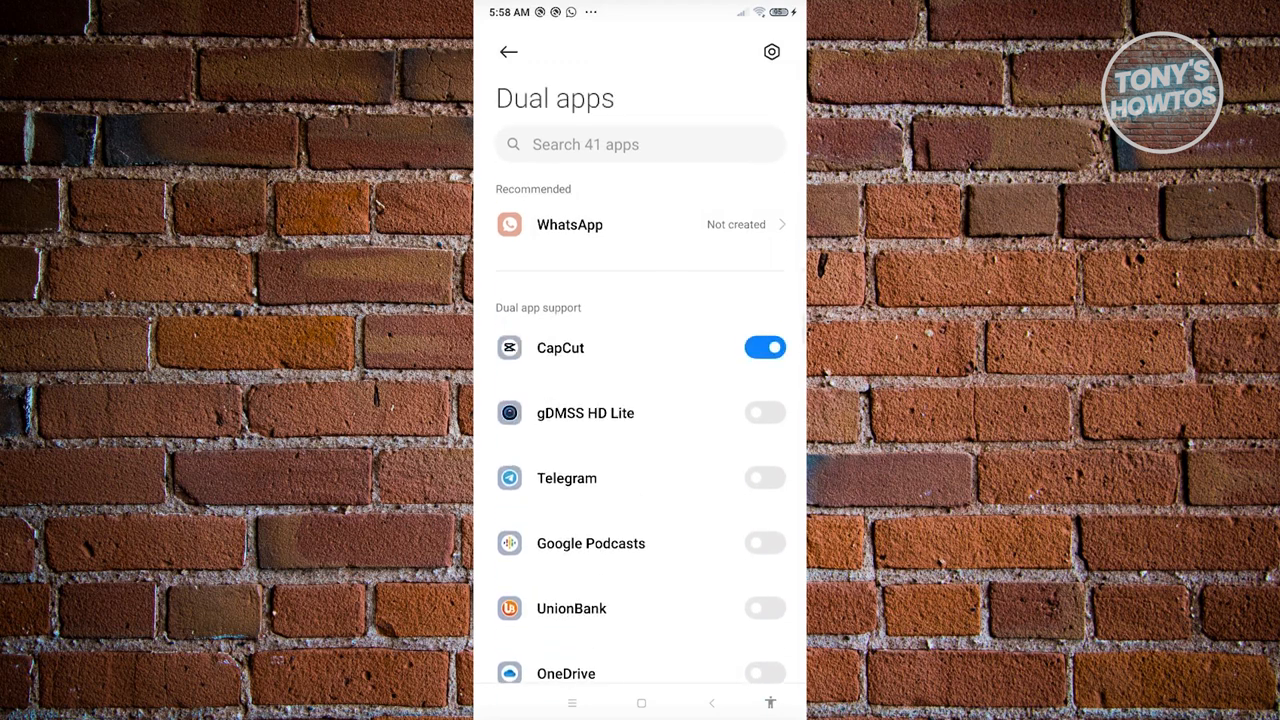